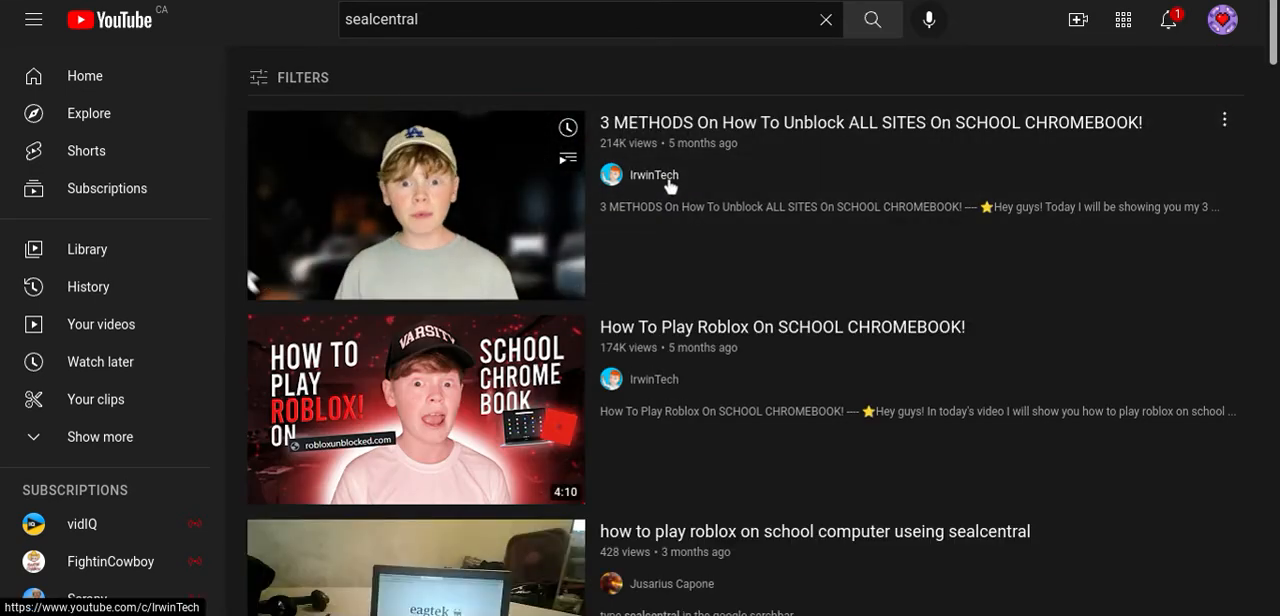
# Browse the IrwinTech channel's home, playlists, videos and about pages
pyautogui.click(652, 174)
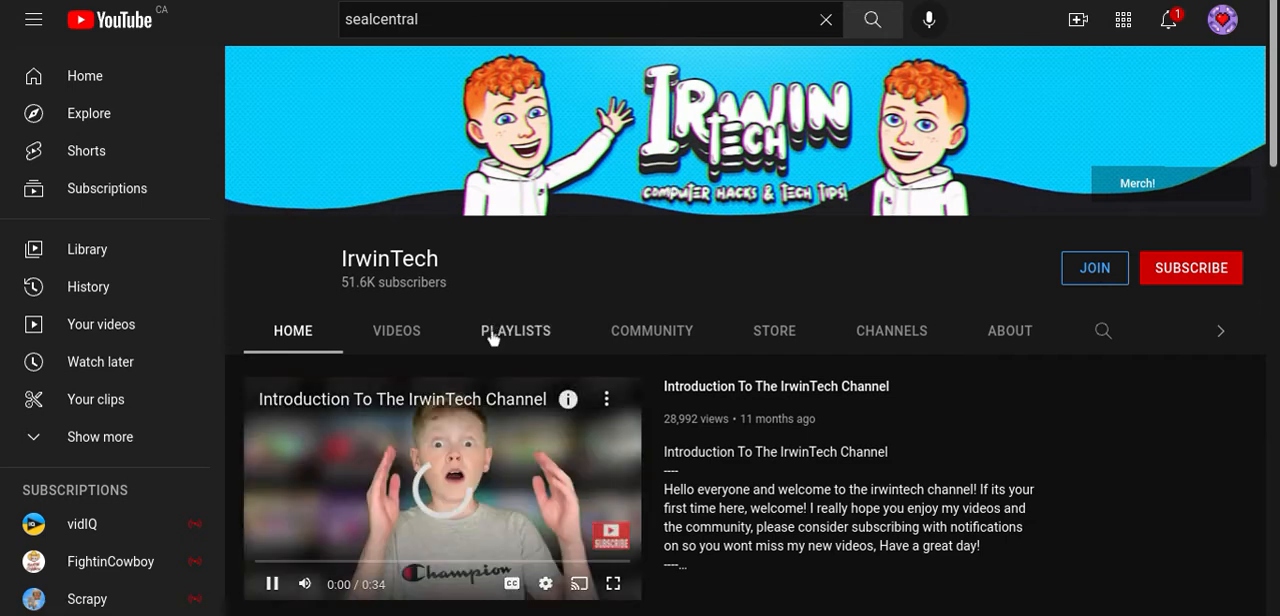
pyautogui.click(515, 330)
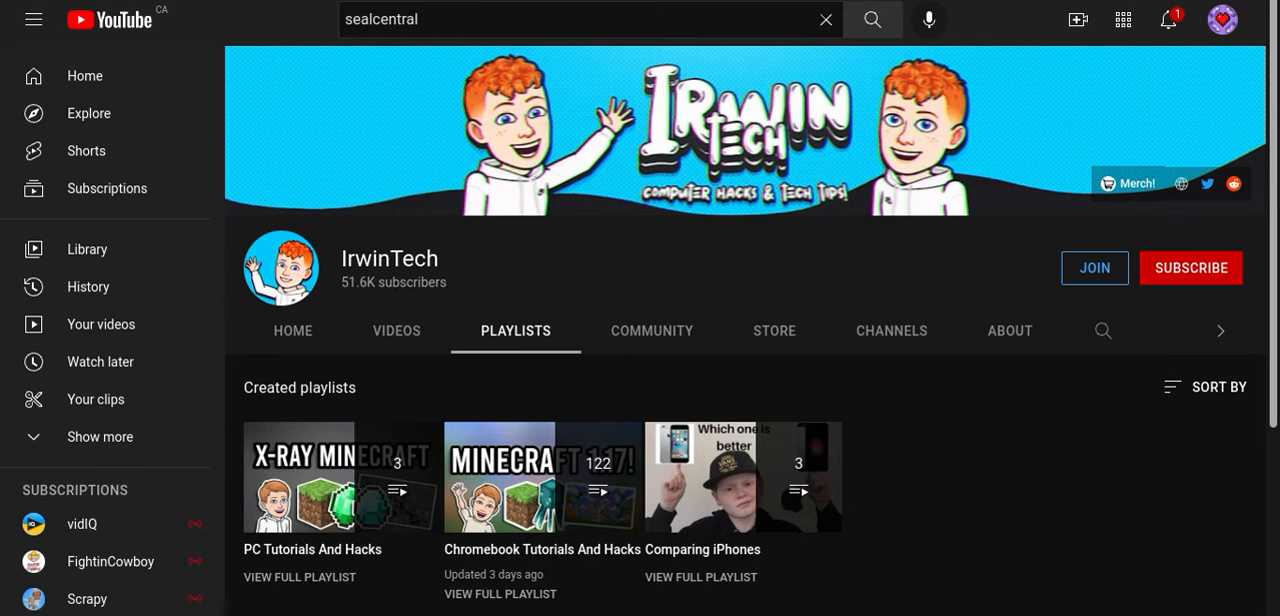
pyautogui.click(396, 330)
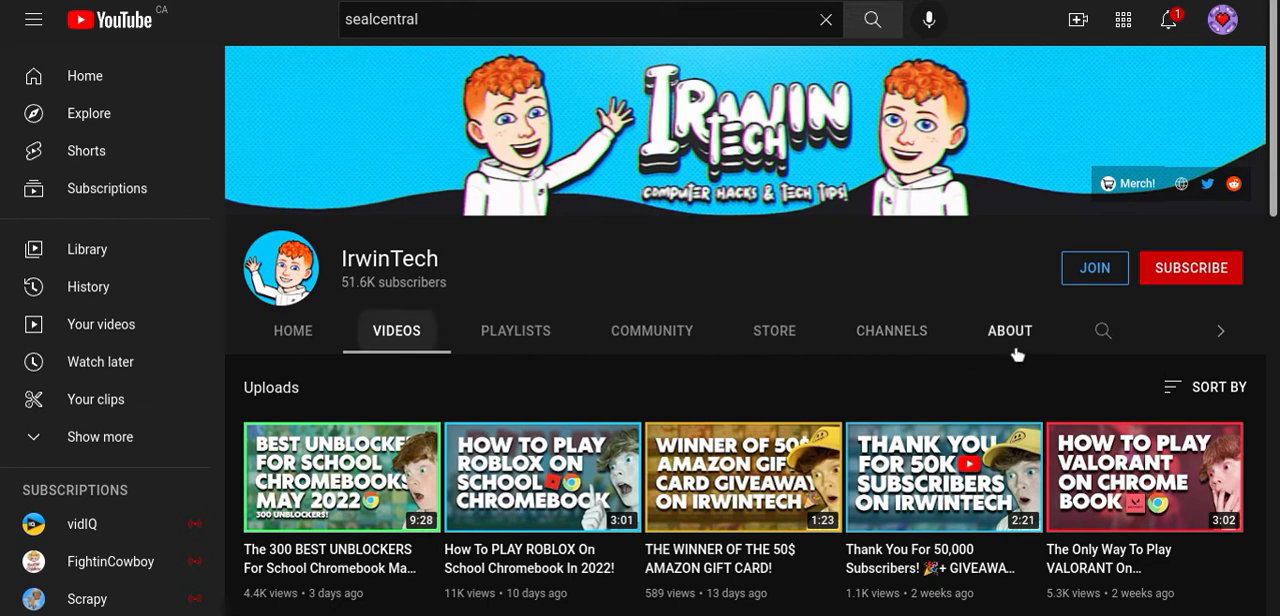
pyautogui.click(1009, 330)
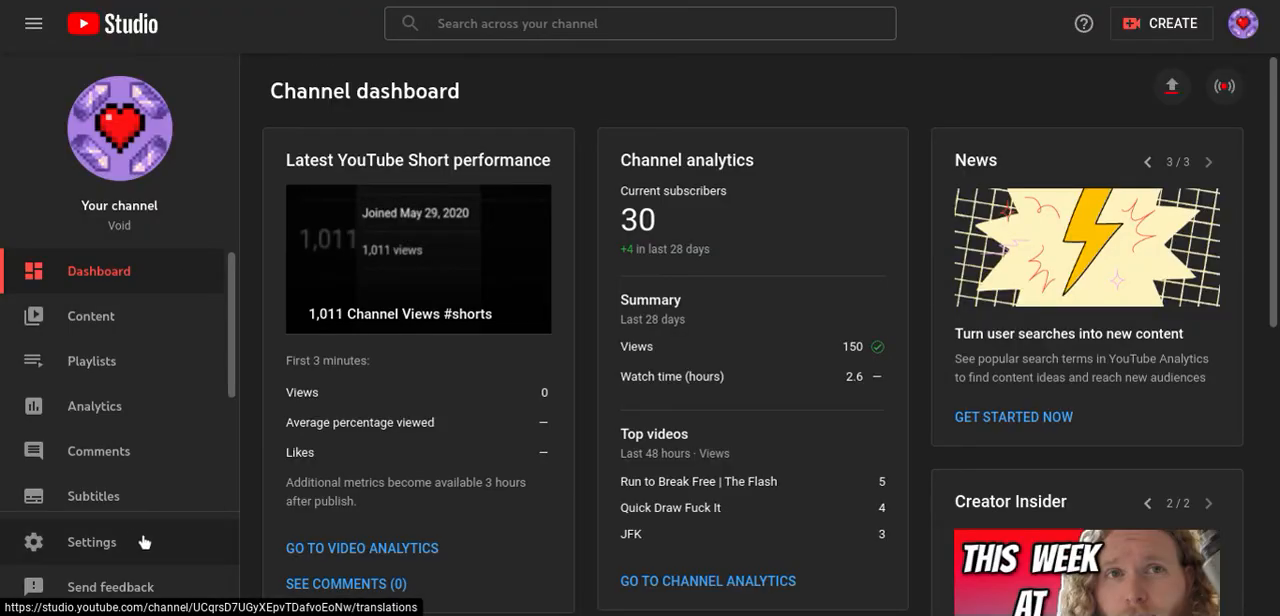
pyautogui.click(91, 542)
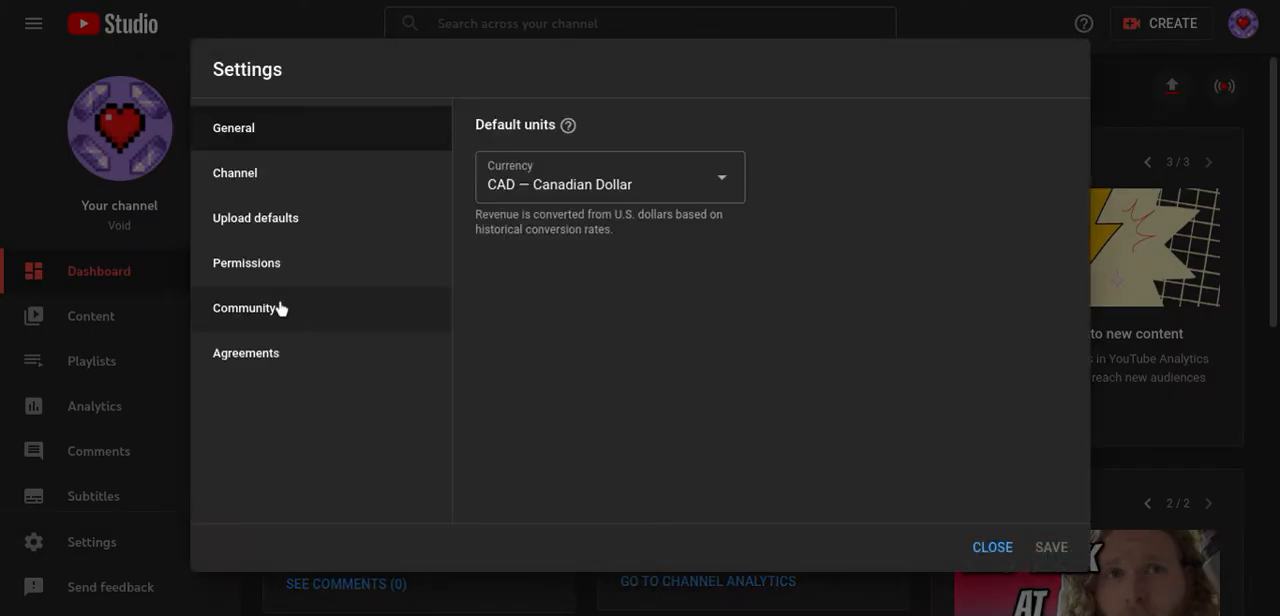
pyautogui.moveTo(310, 218)
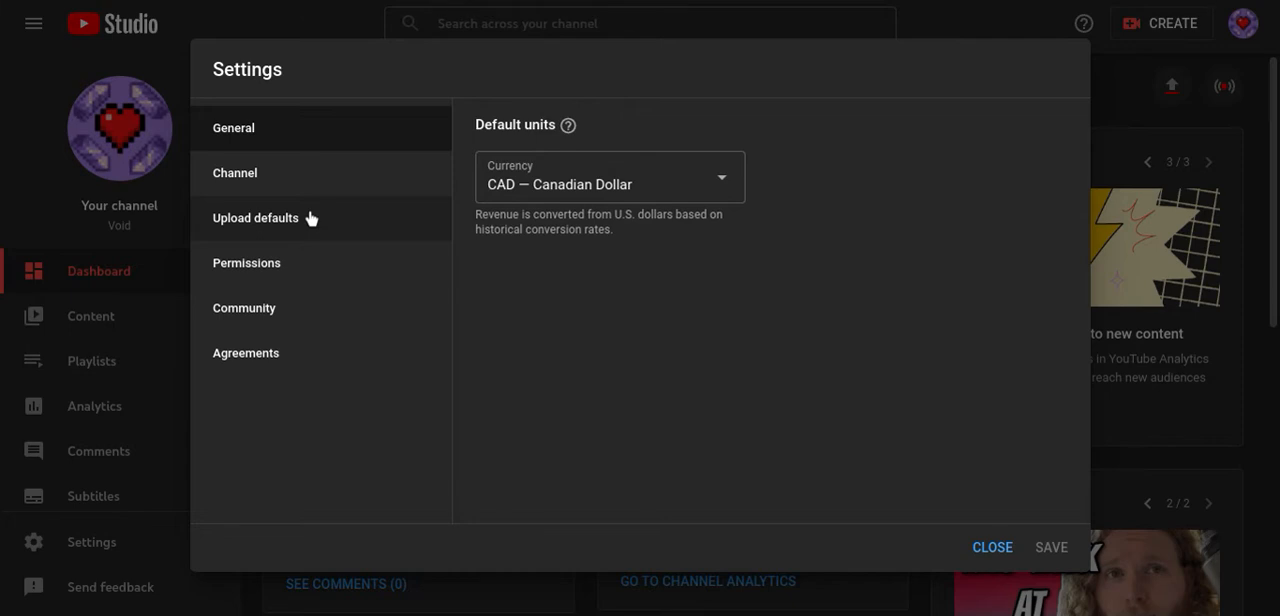
pyautogui.click(255, 218)
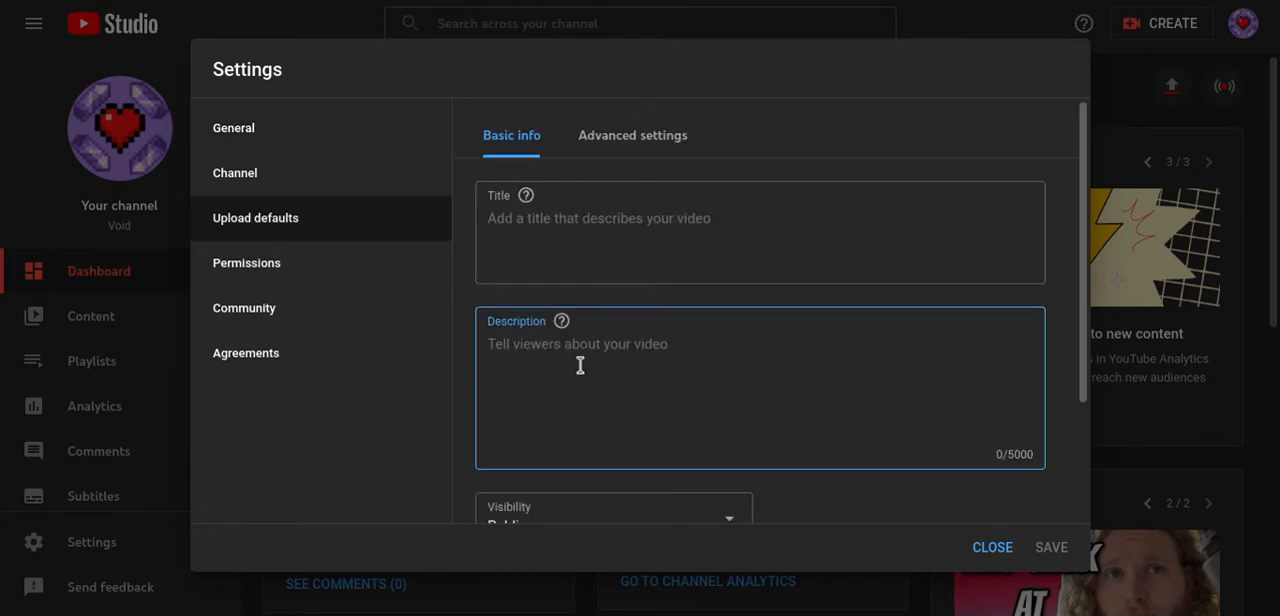
pyautogui.write('LIn')
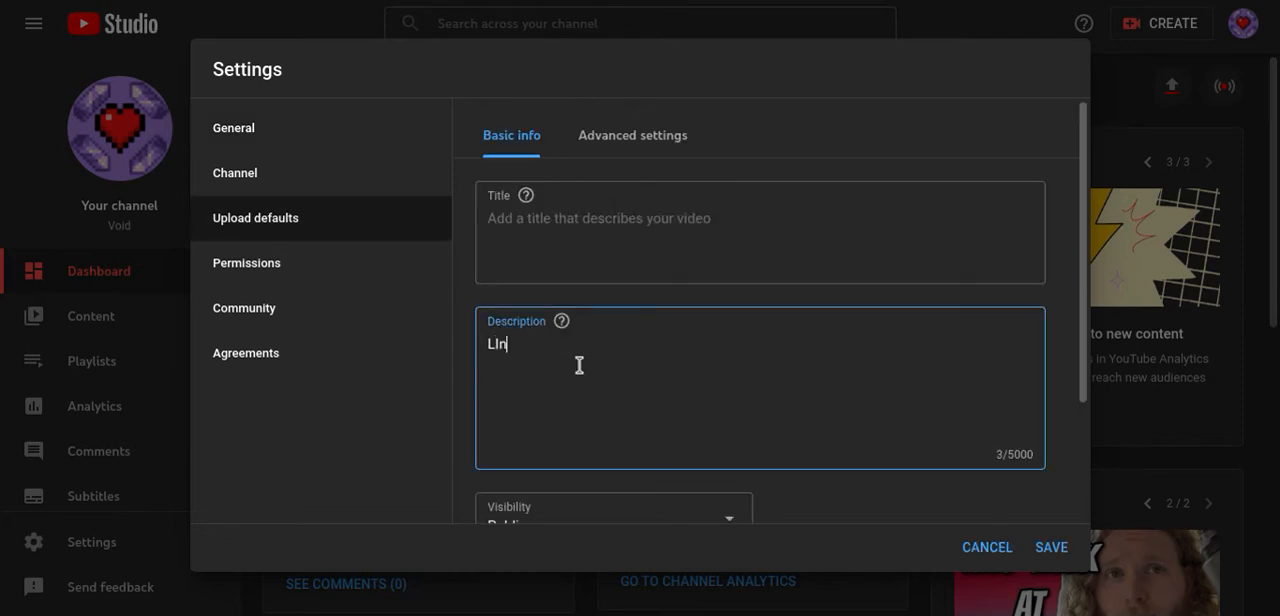
pyautogui.press('Backspace')
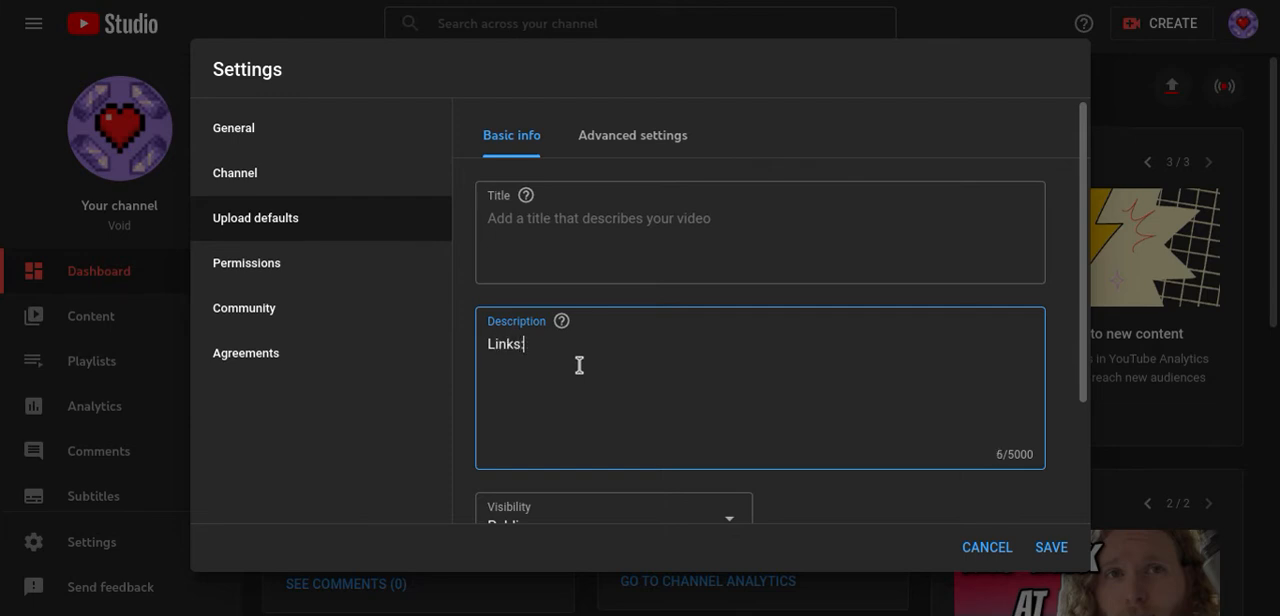
pyautogui.write('https://www.youtube.com/c/IrwinTech/about')
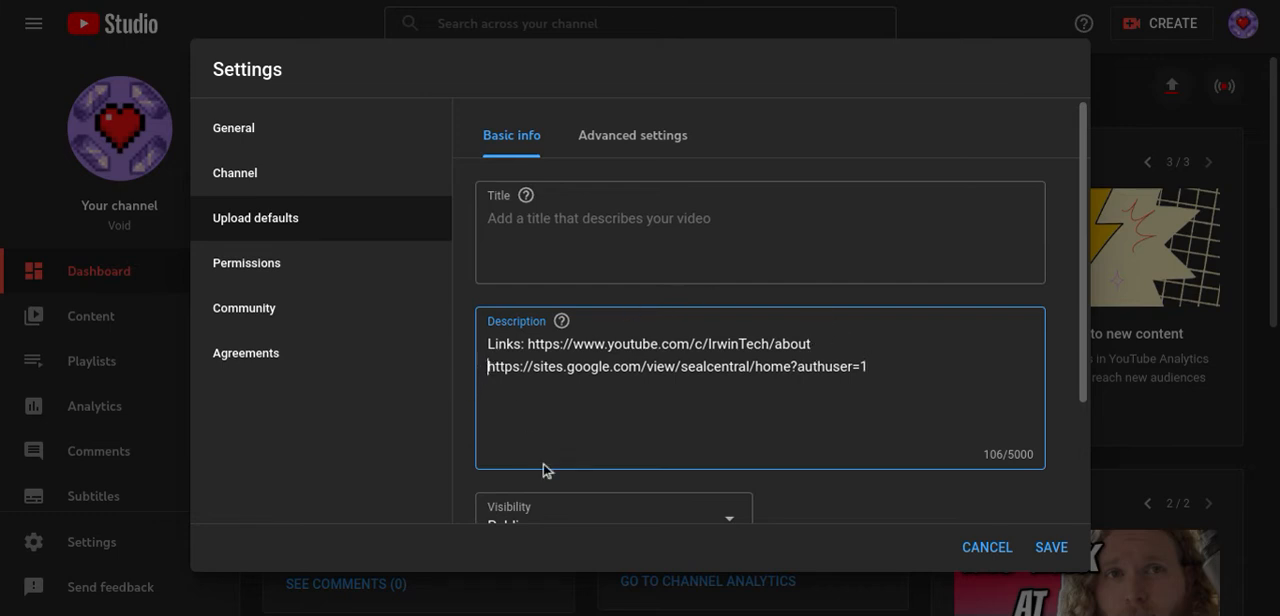
pyautogui.write('More Links:')
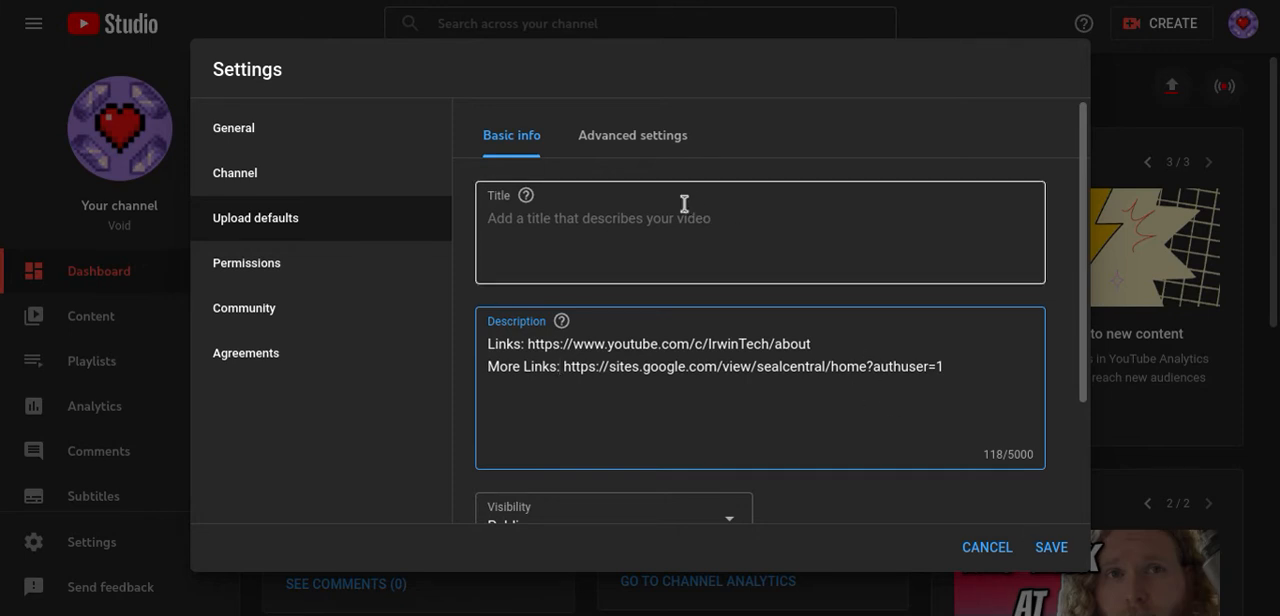
# Enter the default title 'How To Play Blocked Games On School Chromebooks', then follow the SealCentral link
pyautogui.write('How To Play')
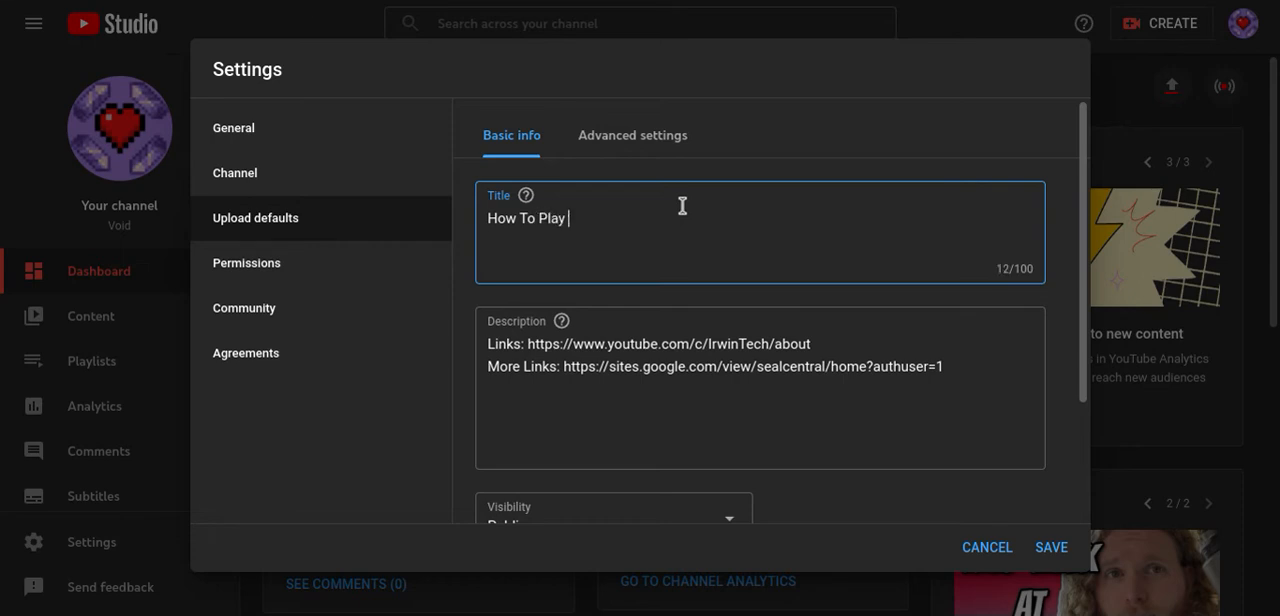
pyautogui.write('Blocke')
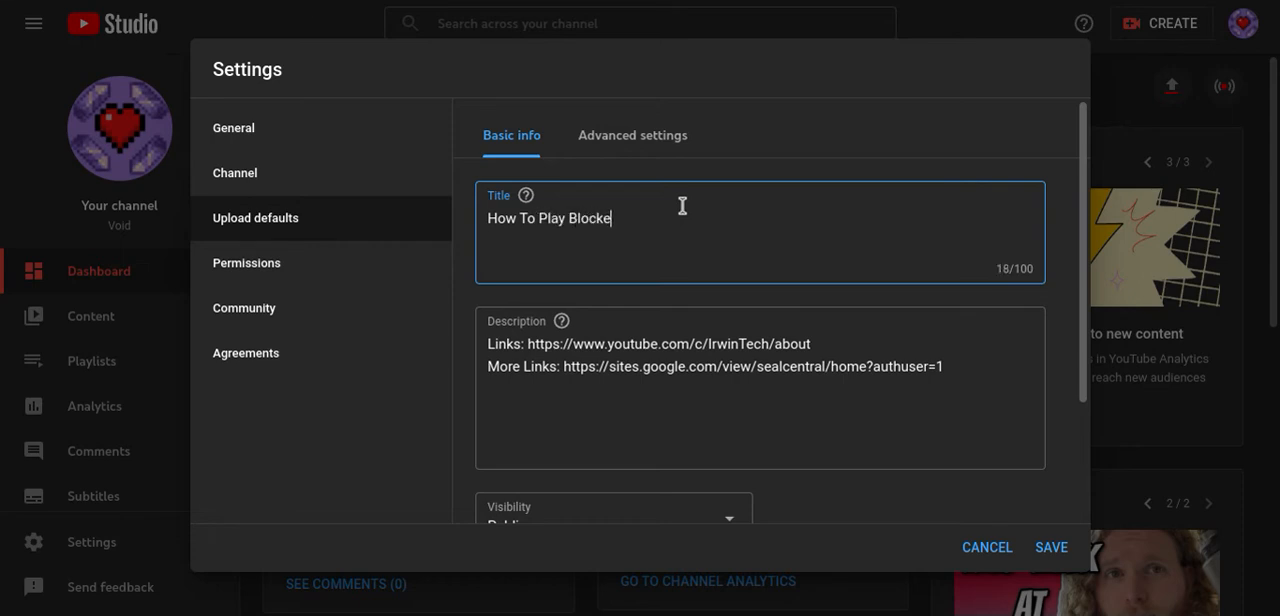
pyautogui.write('d Game')
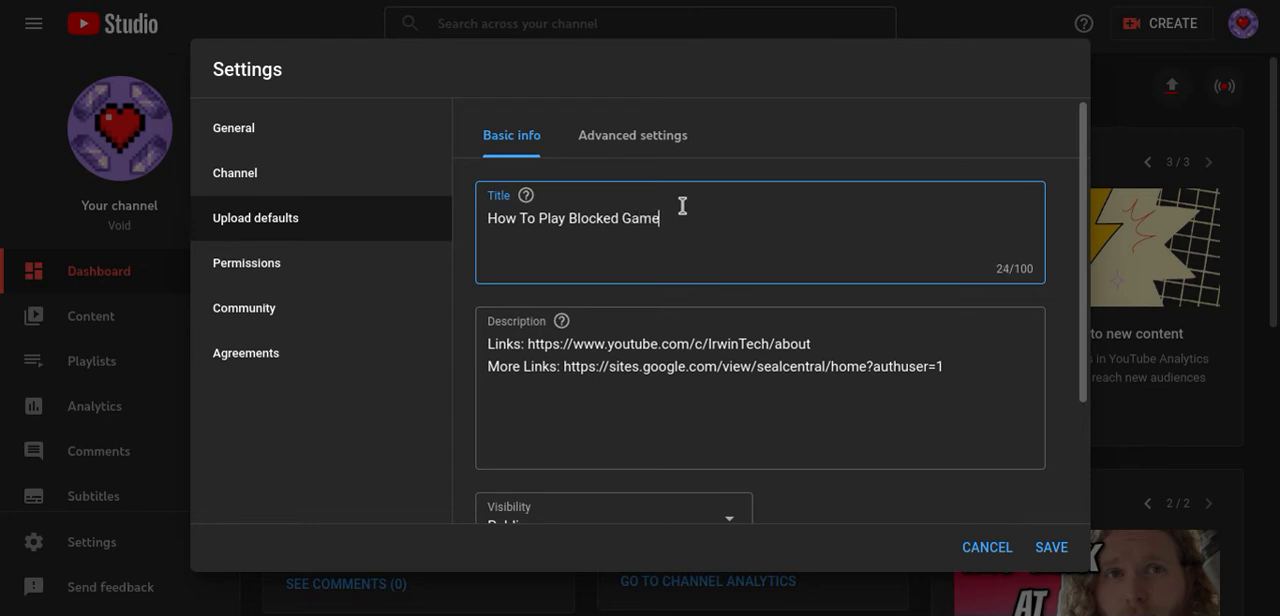
pyautogui.write('s On S')
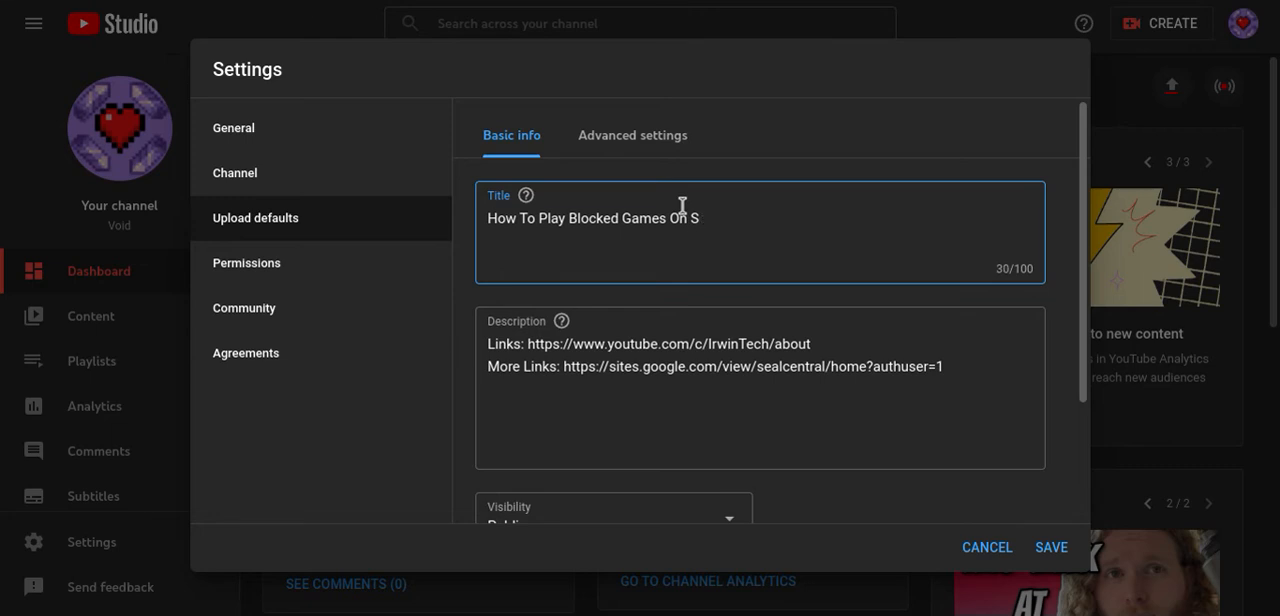
pyautogui.write('c')
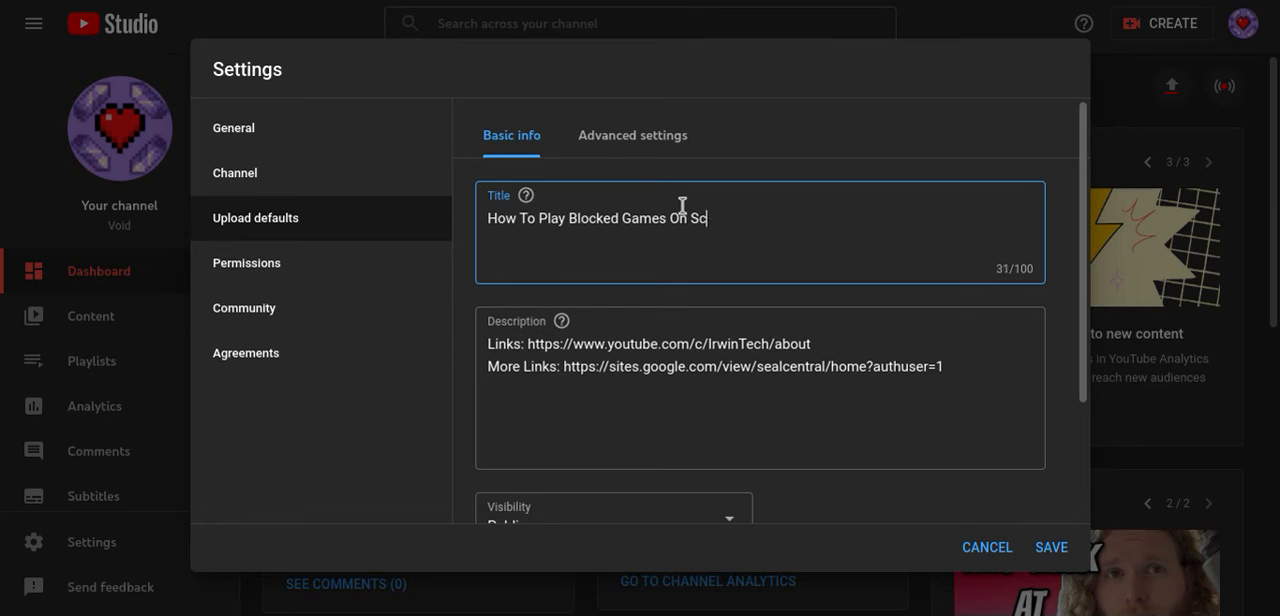
pyautogui.write('hool Chrome')
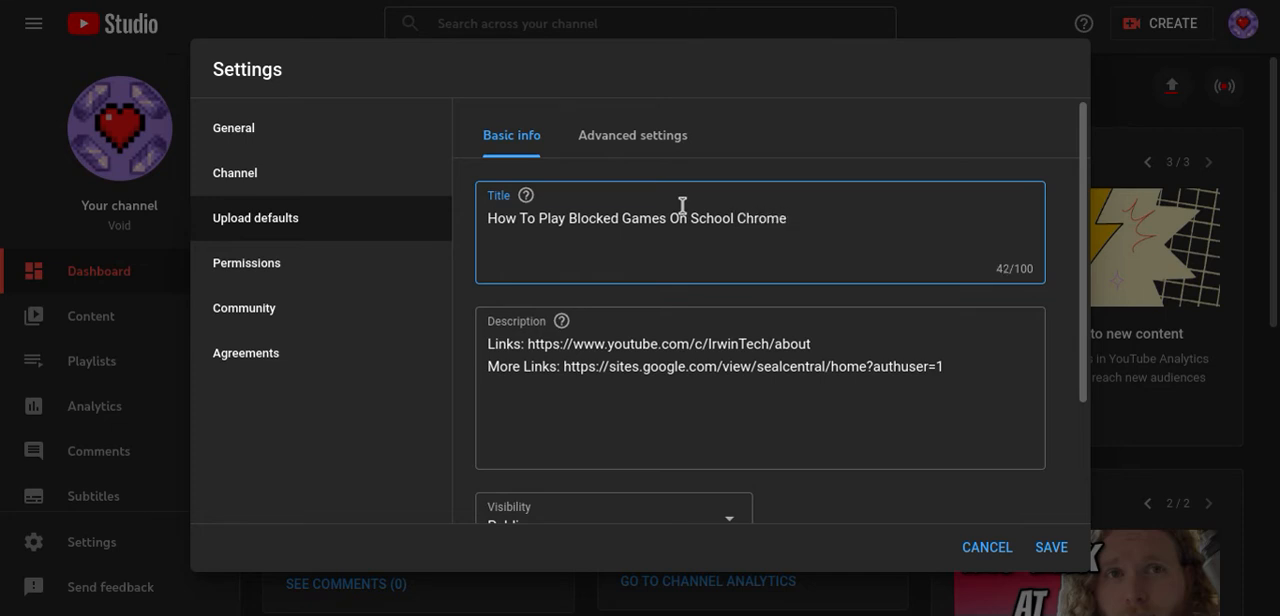
pyautogui.write('books')
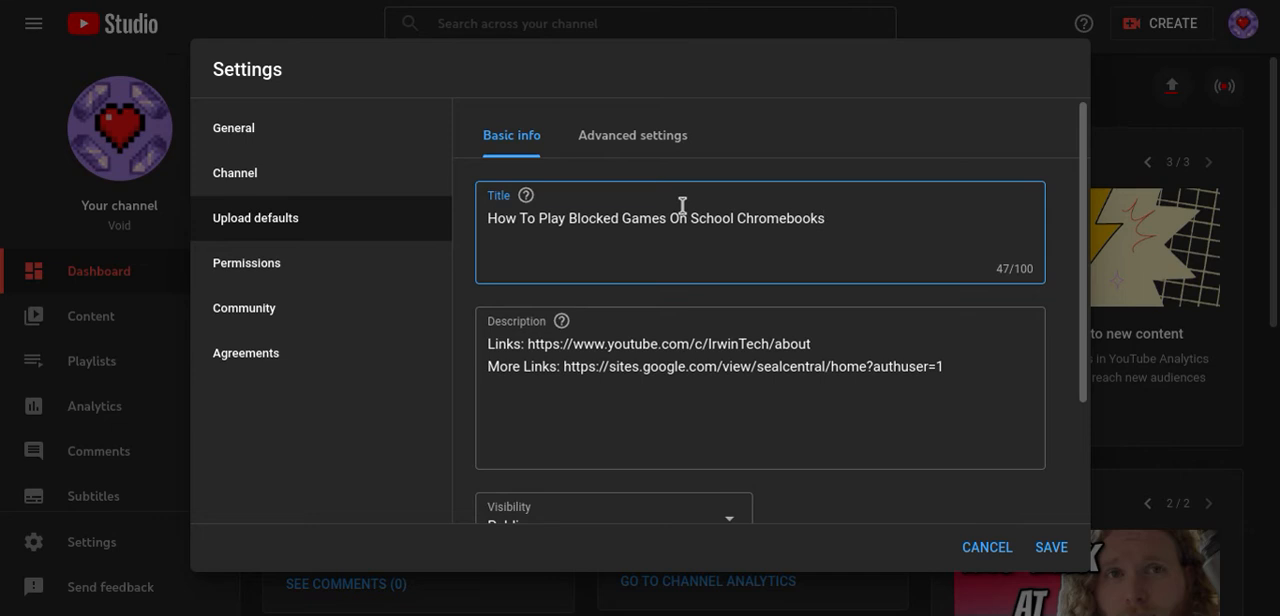
pyautogui.scroll(-3)
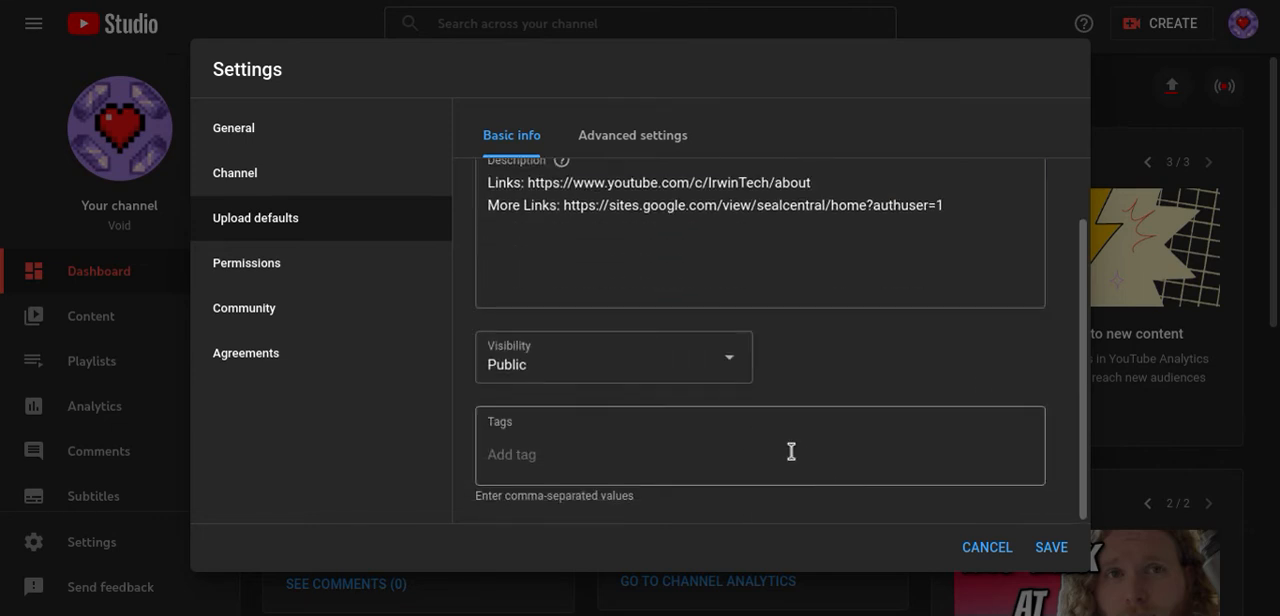
pyautogui.click(985, 547)
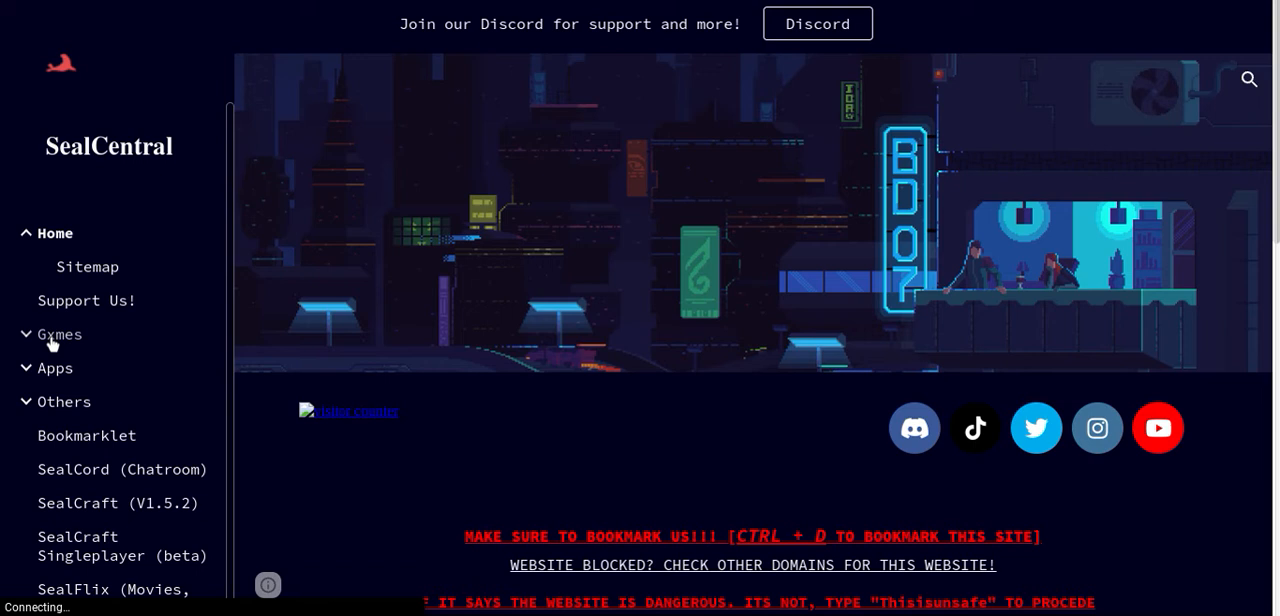
# Open SealCentral's Games page and expand the Apps, Websites and Virtual Machines categories
pyautogui.click(59, 334)
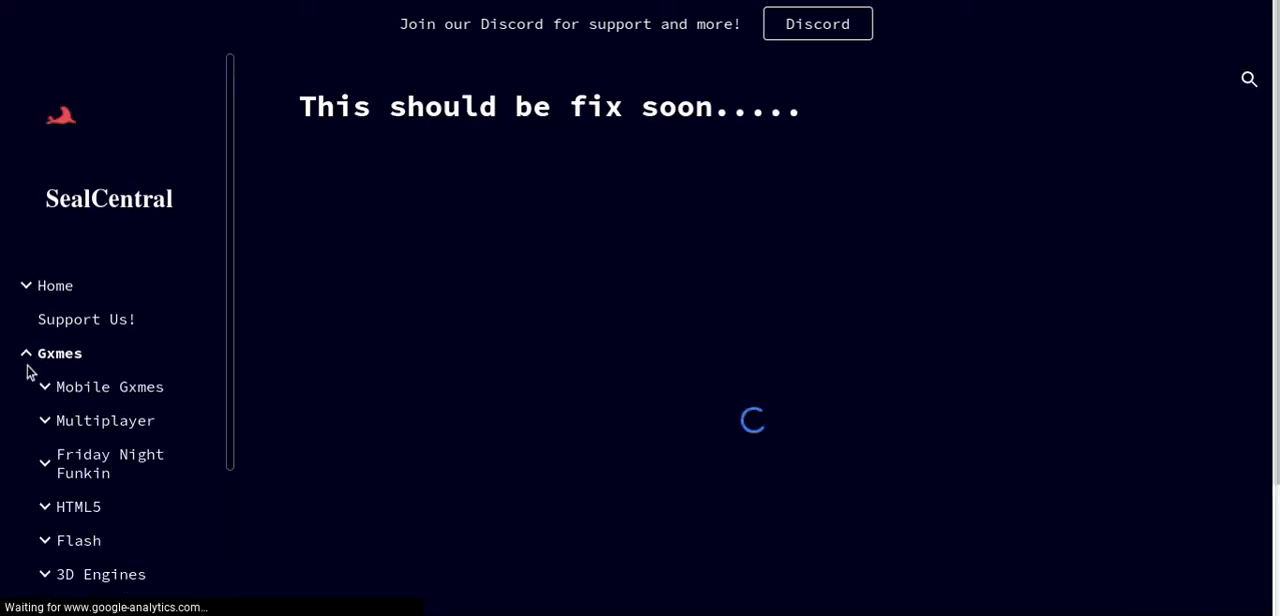
pyautogui.scroll(-3)
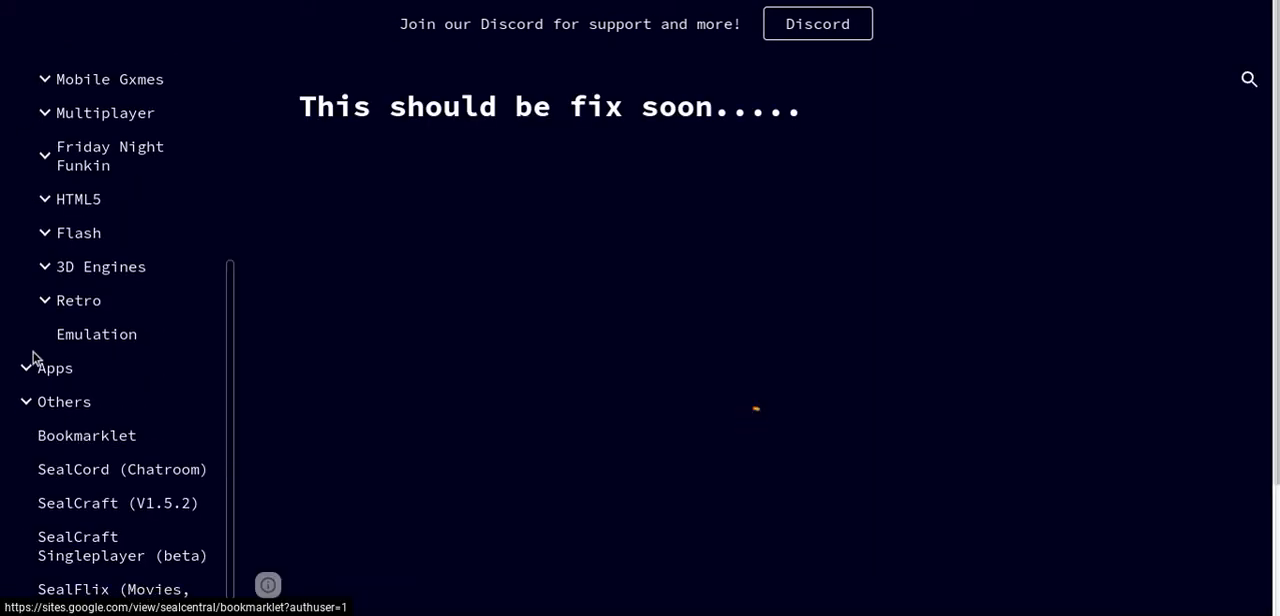
pyautogui.click(54, 367)
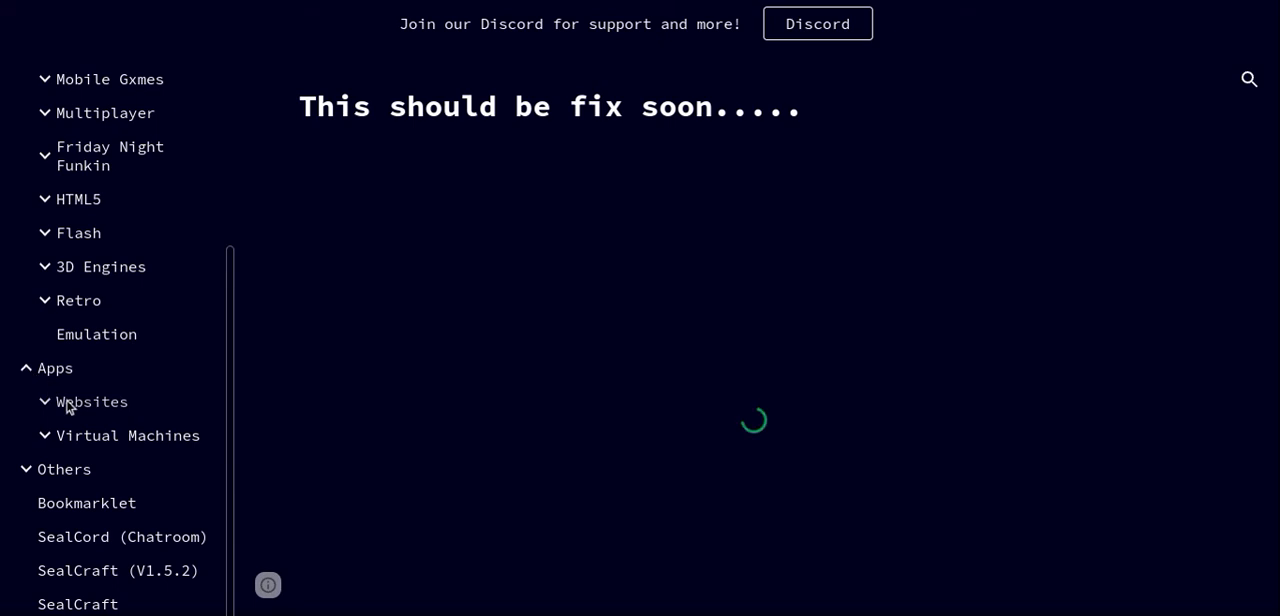
pyautogui.click(91, 401)
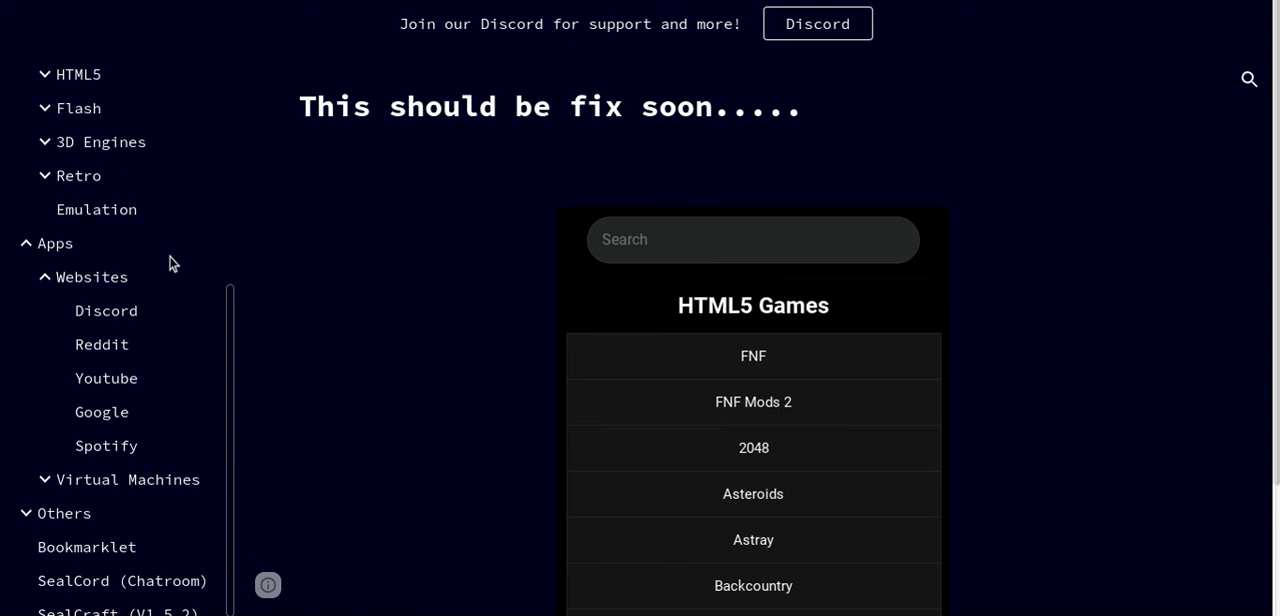
pyautogui.moveTo(15, 488)
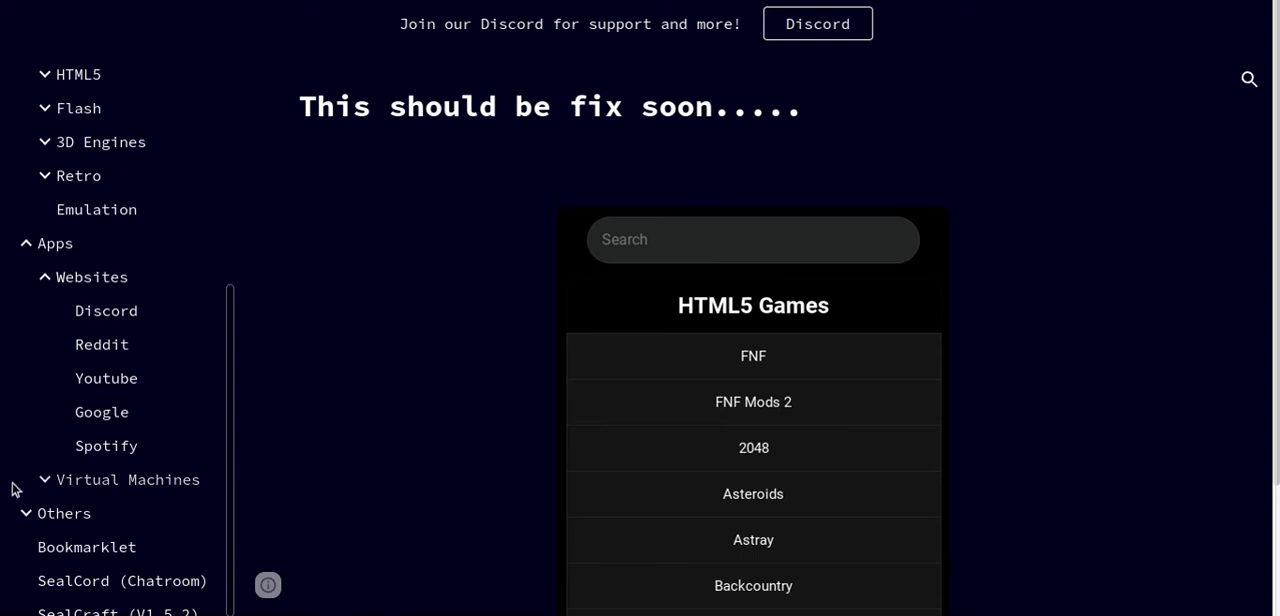
pyautogui.click(127, 479)
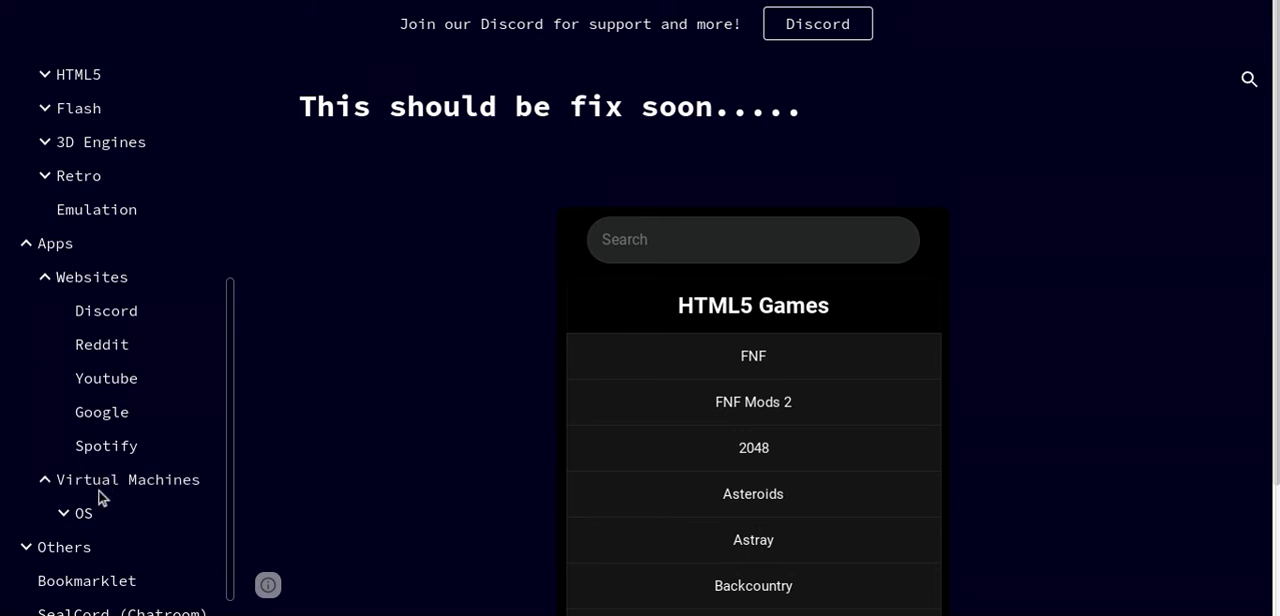
pyautogui.click(83, 512)
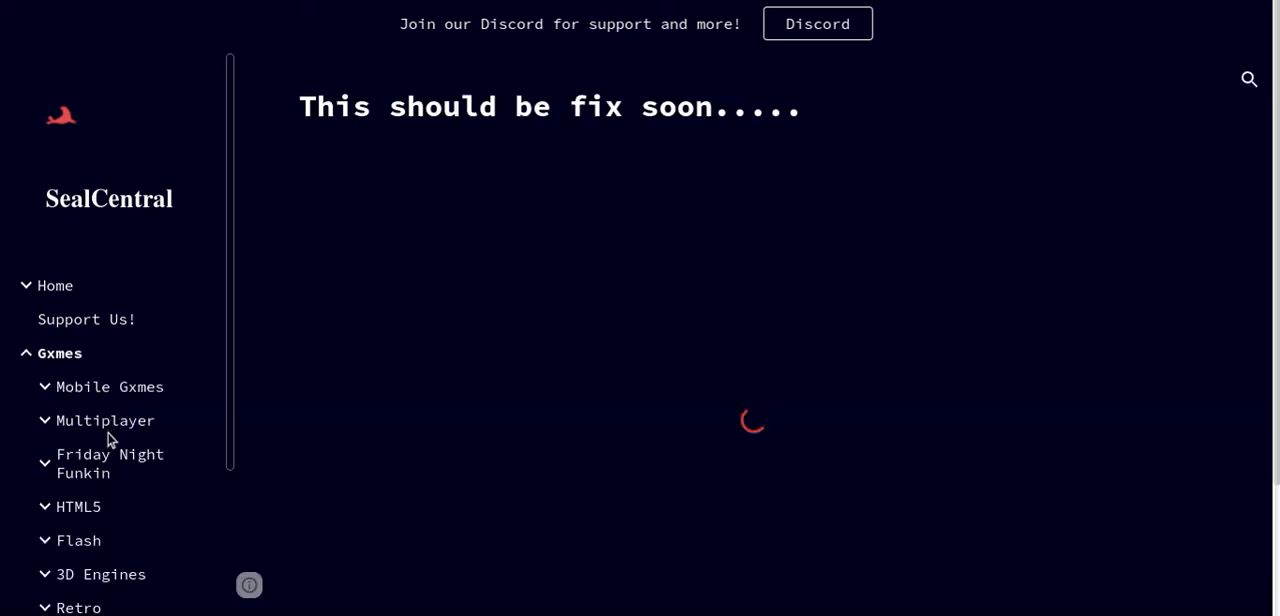
# Expand 3D Engines in the sidebar and open the Baldi Basic page
pyautogui.scroll(-3)
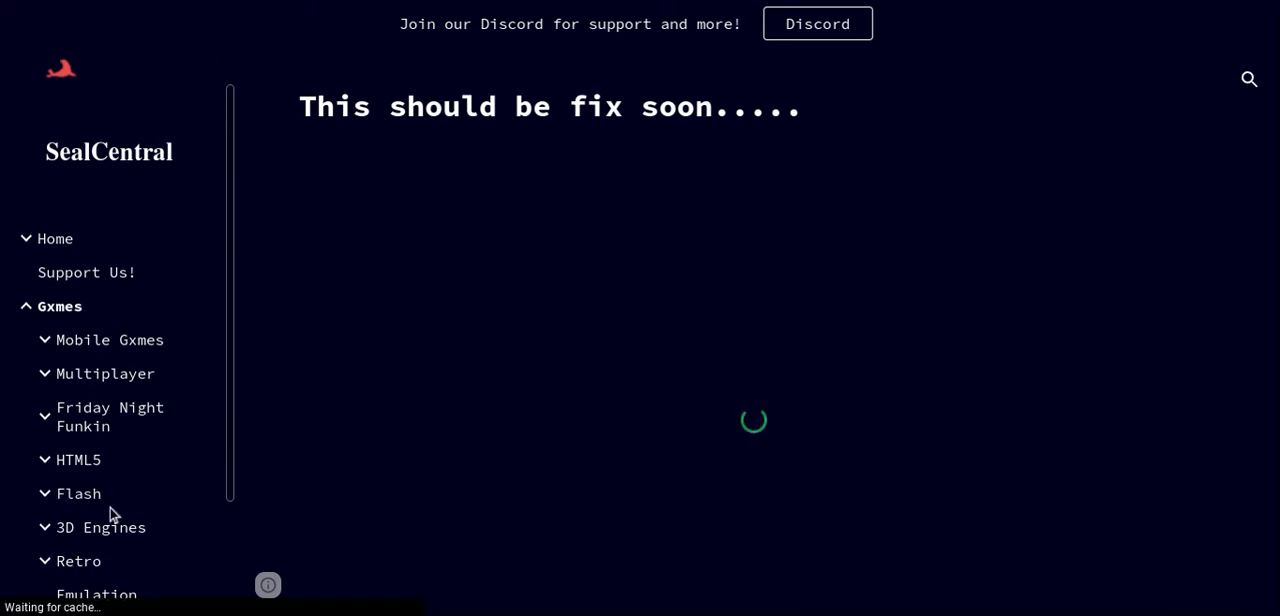
pyautogui.scroll(-3)
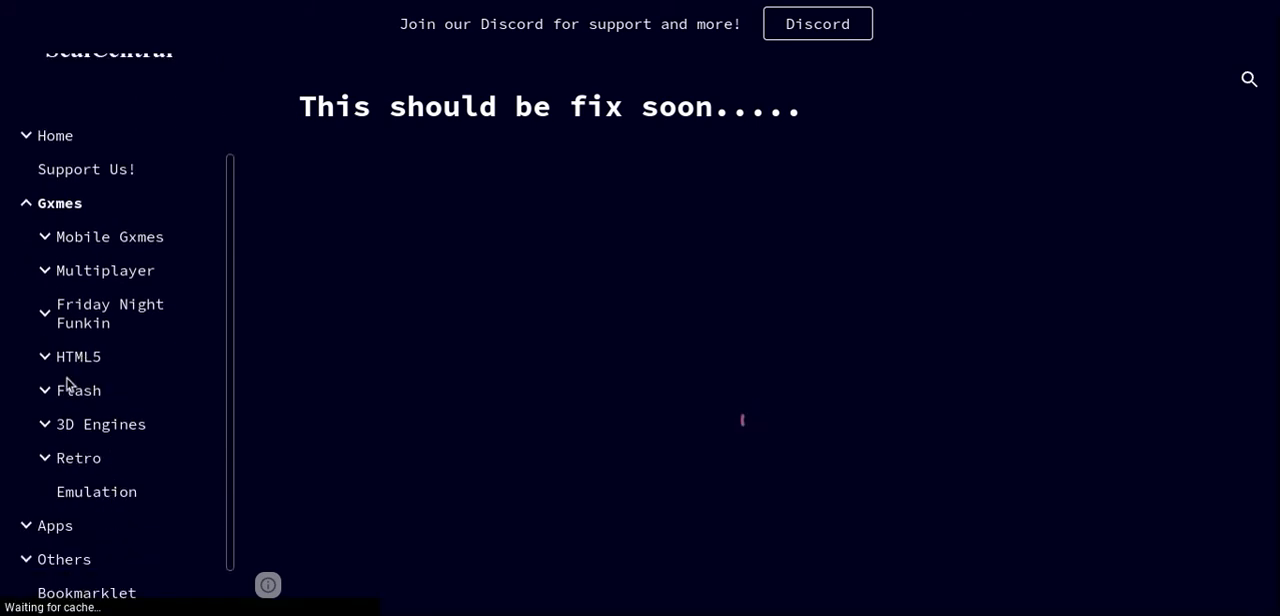
pyautogui.click(78, 389)
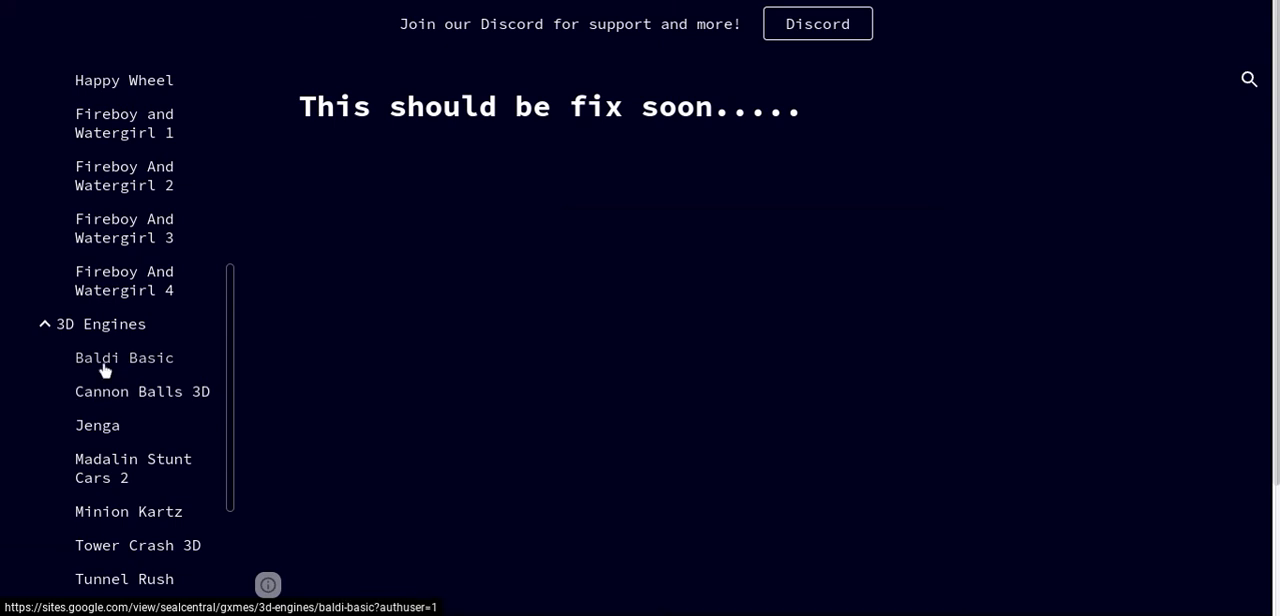
pyautogui.click(124, 357)
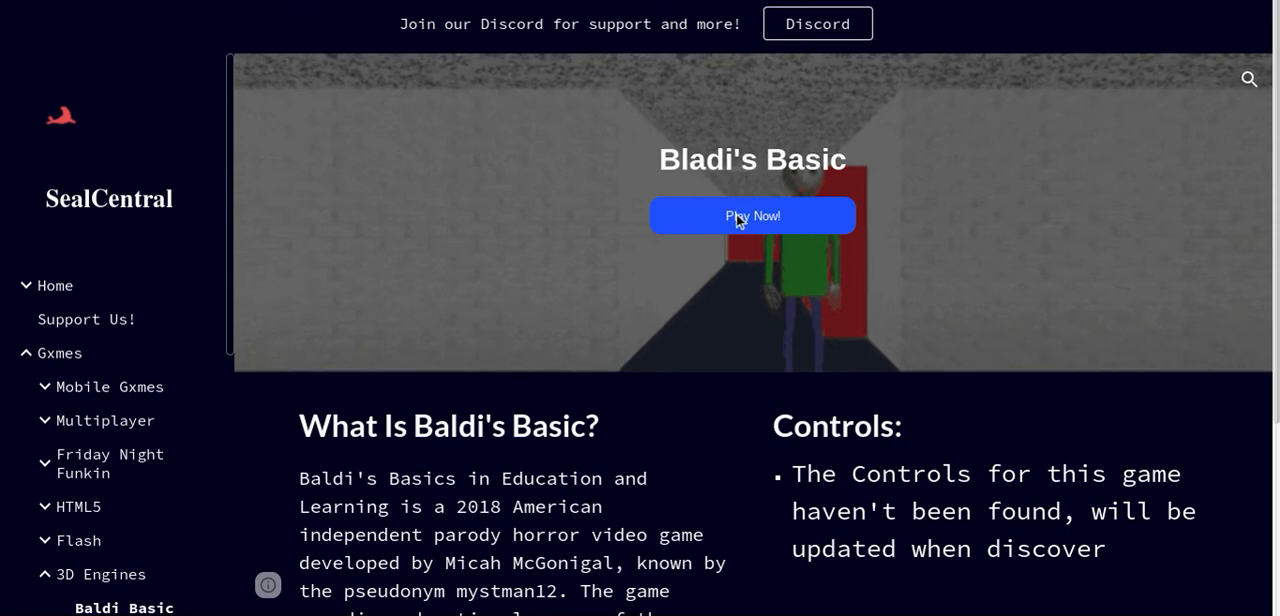
# Play Baldi's Basics and scroll down once it has loaded
pyautogui.click(752, 215)
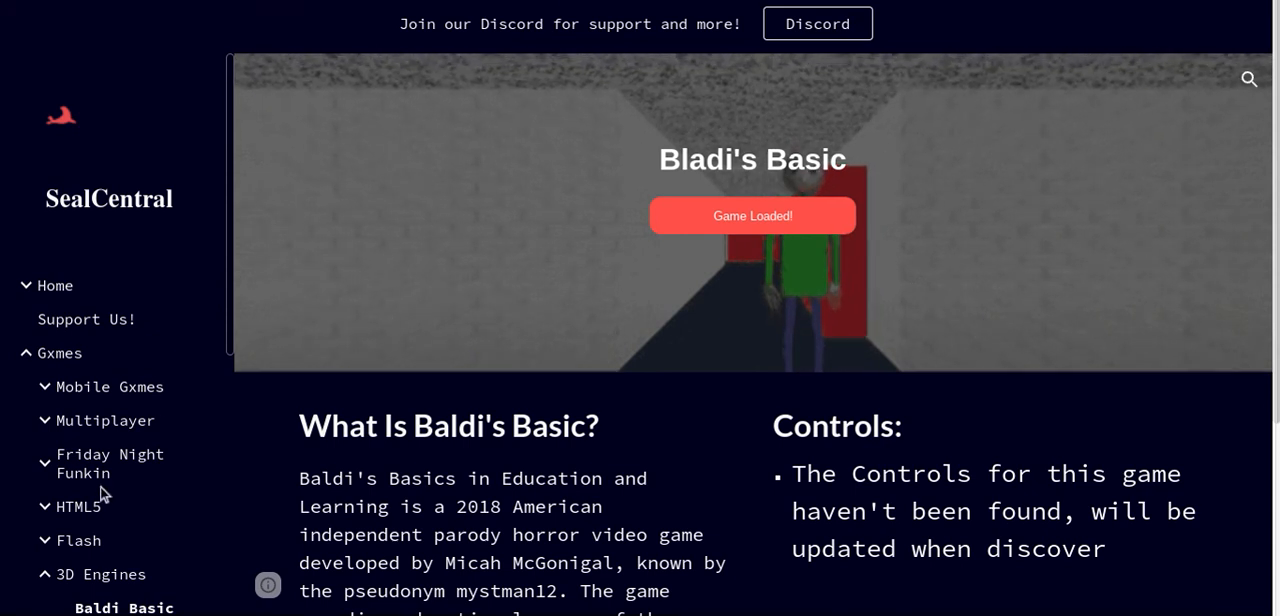
pyautogui.scroll(-3)
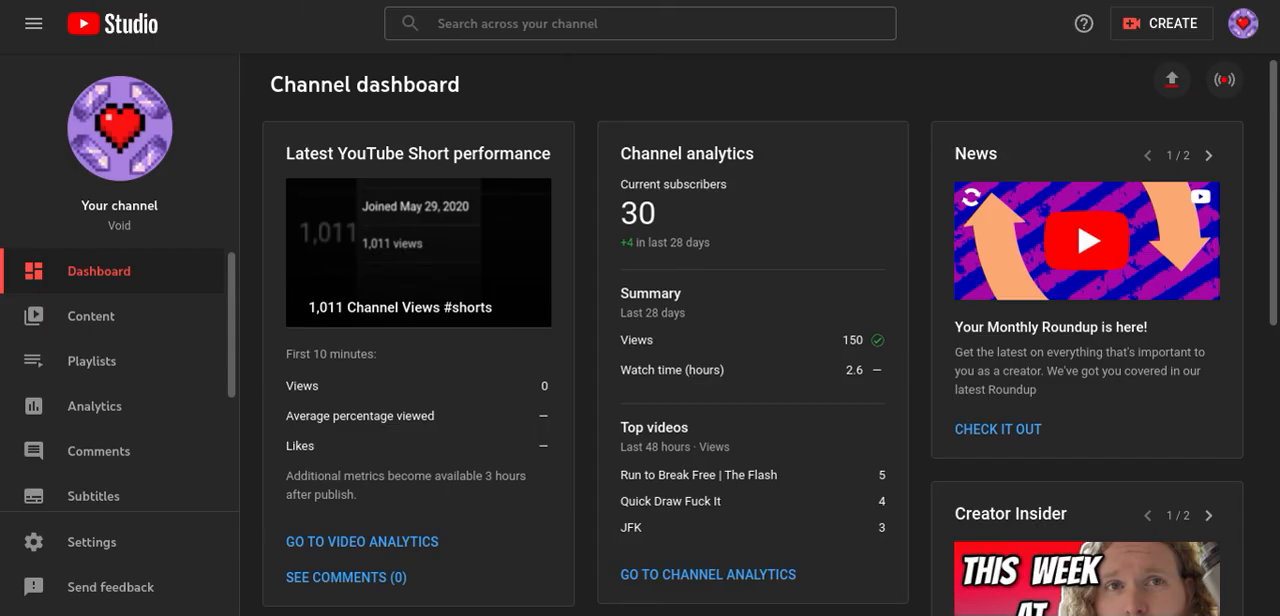
pyautogui.moveTo(533, 77)
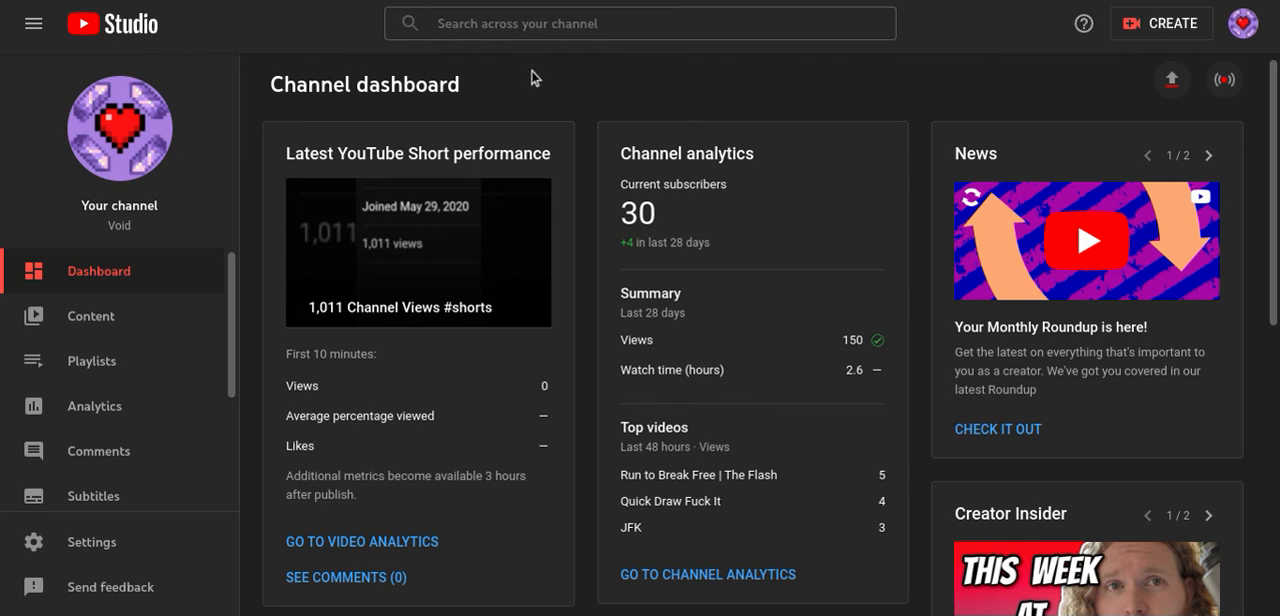